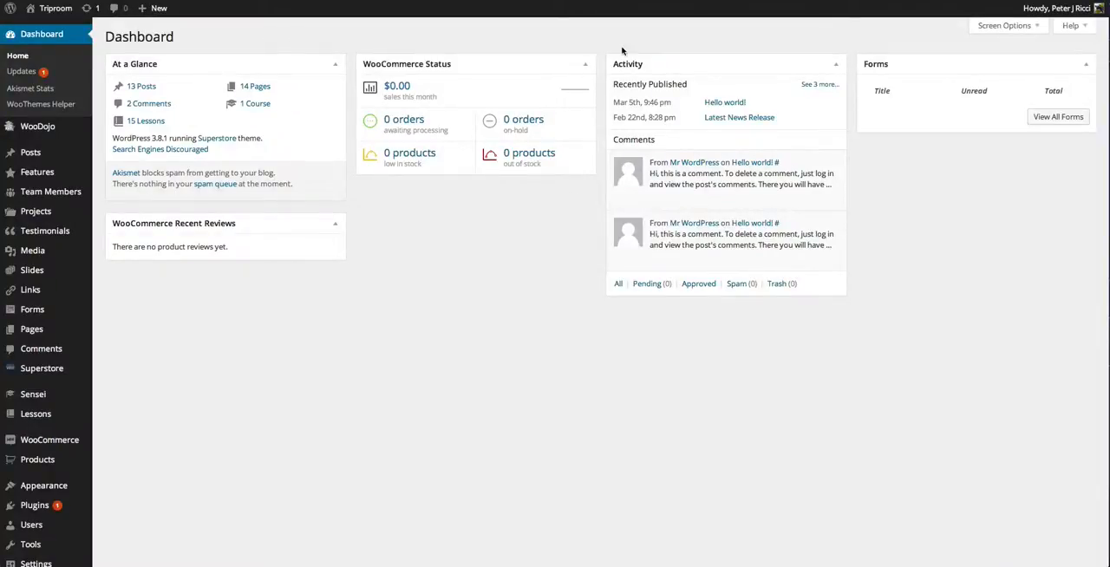
{"action": "mouse_move", "coordinate": [430, 45]}
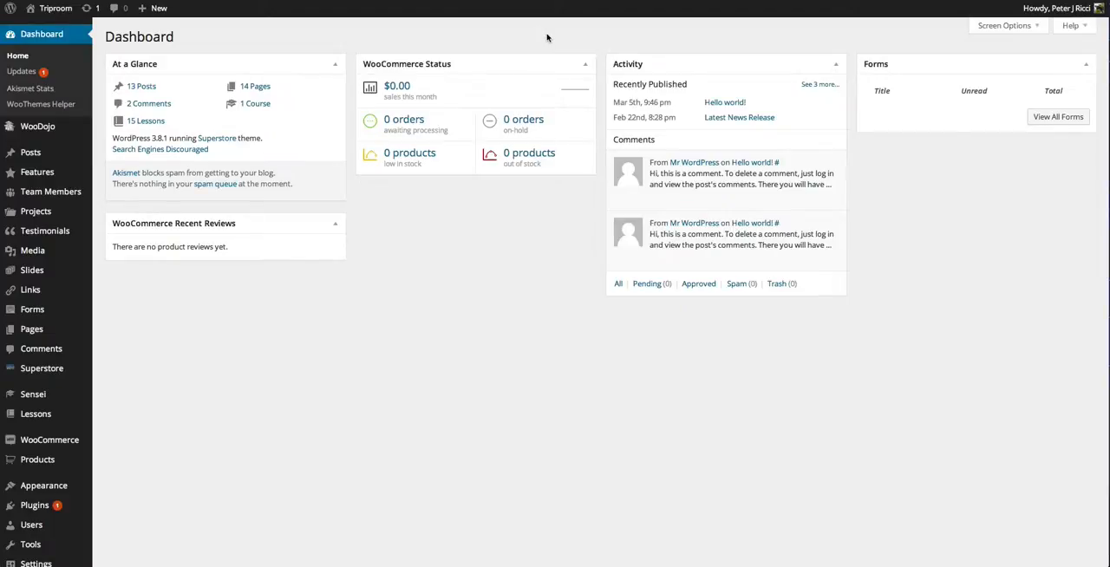
{"action": "mouse_move", "coordinate": [883, 42]}
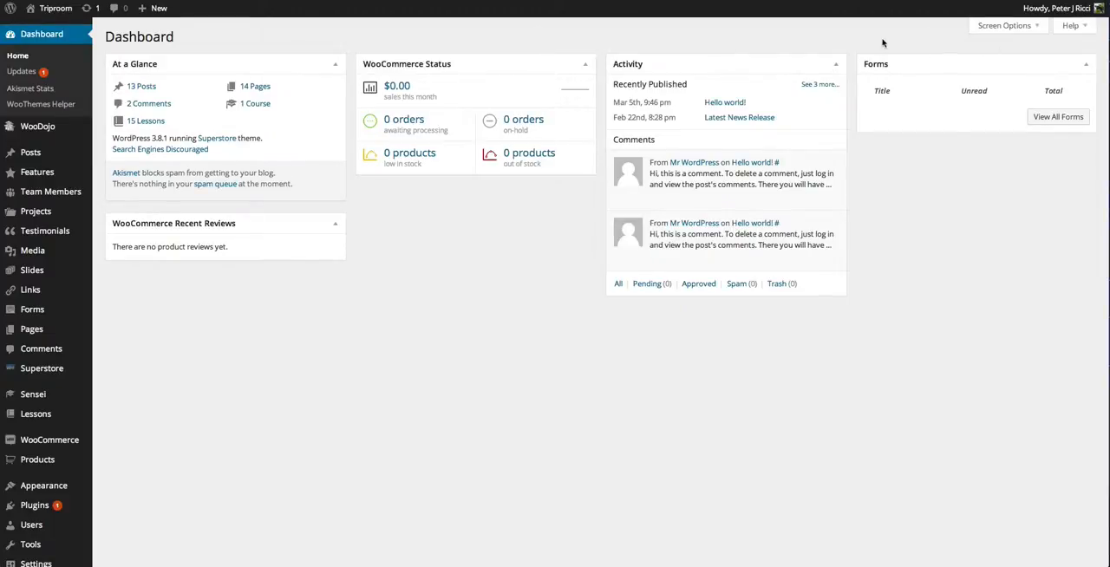
Expand the Dashboard's Help panel to show its overview text and support links
{"action": "left_click", "coordinate": [1072, 24]}
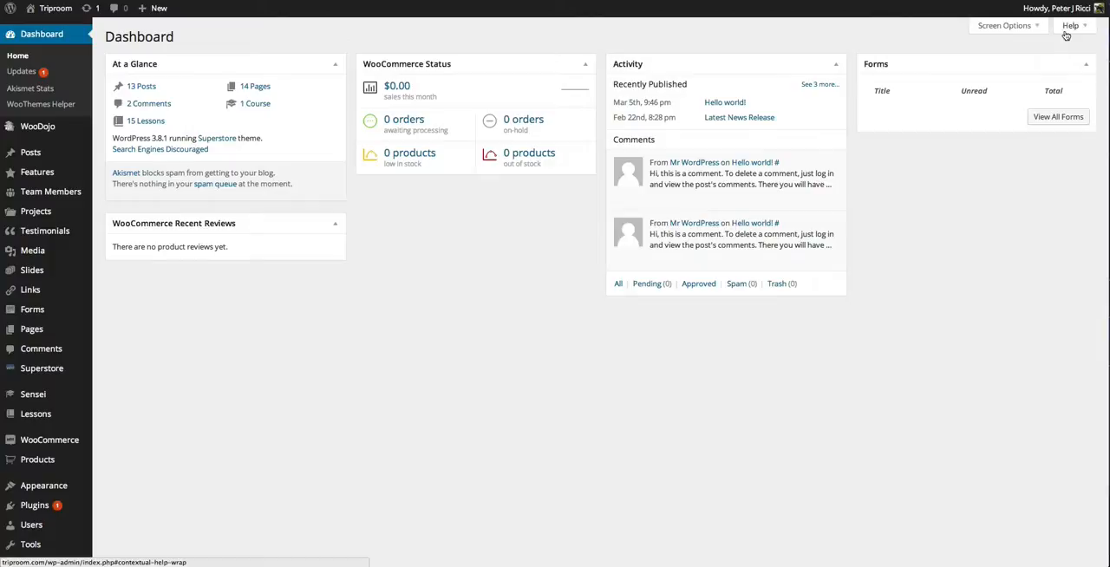
{"action": "mouse_move", "coordinate": [41, 368]}
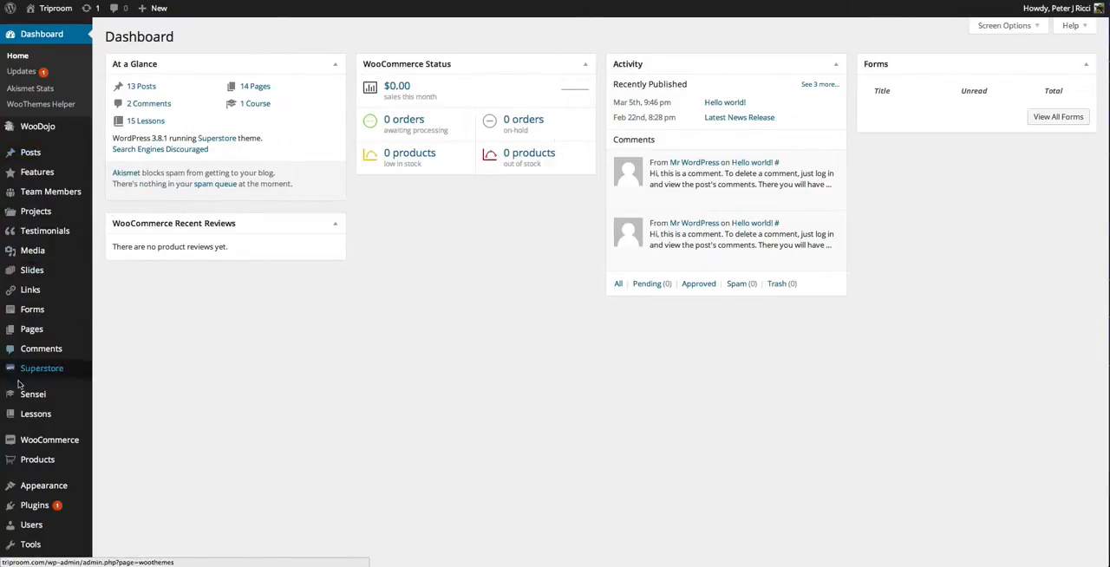
{"action": "mouse_move", "coordinate": [777, 38]}
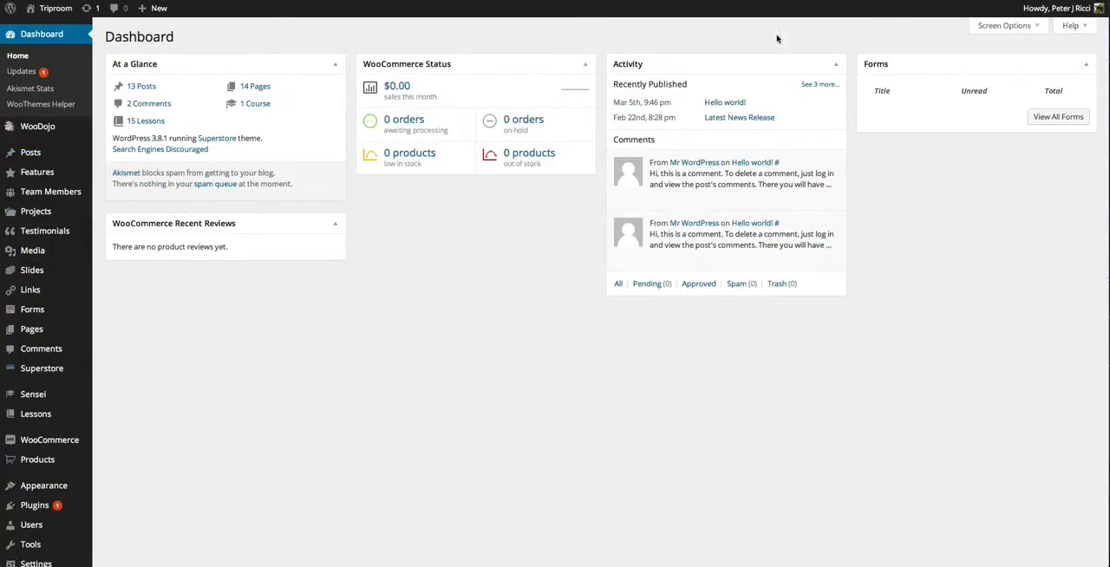
{"action": "left_click", "coordinate": [1072, 24]}
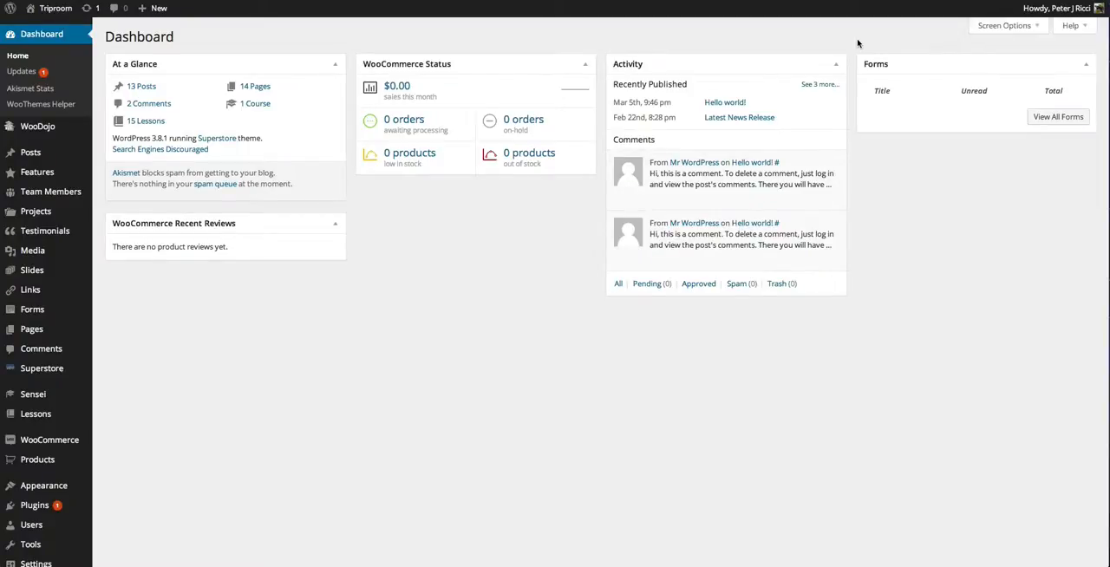
{"action": "mouse_move", "coordinate": [45, 230]}
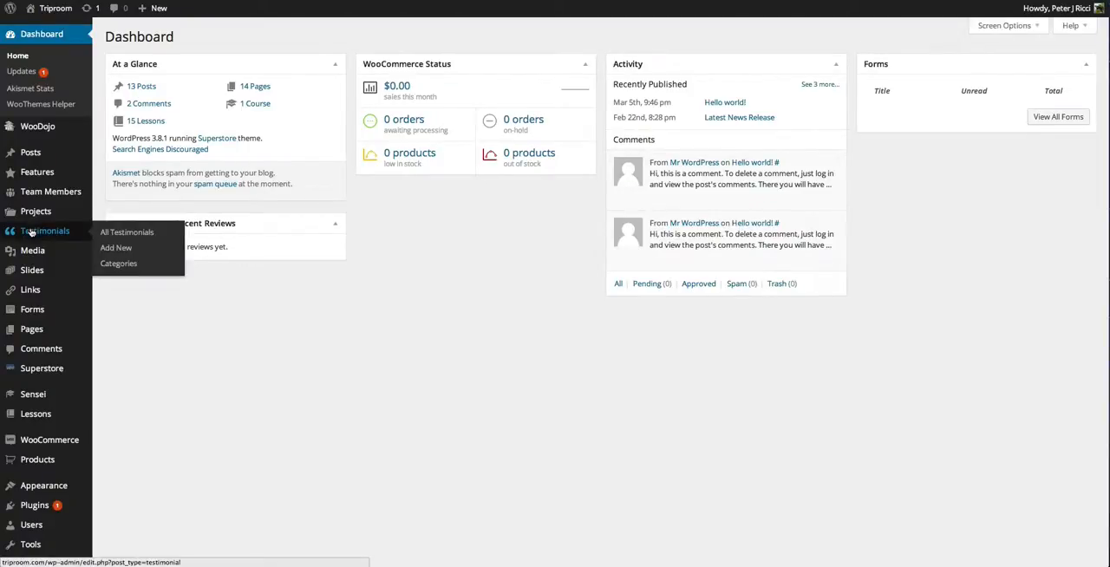
{"action": "mouse_move", "coordinate": [766, 38]}
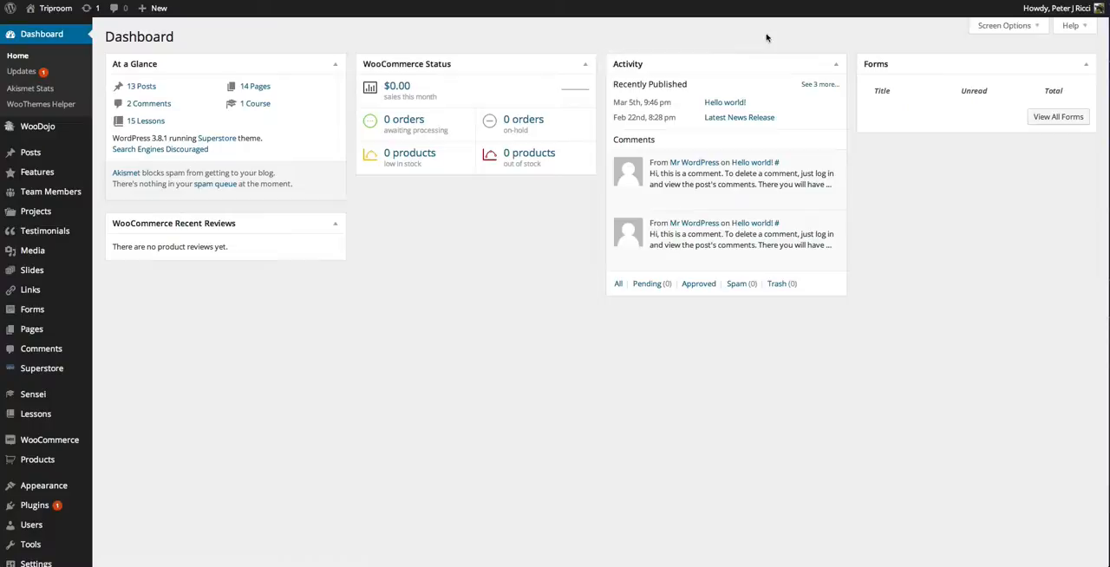
{"action": "left_click", "coordinate": [1072, 24]}
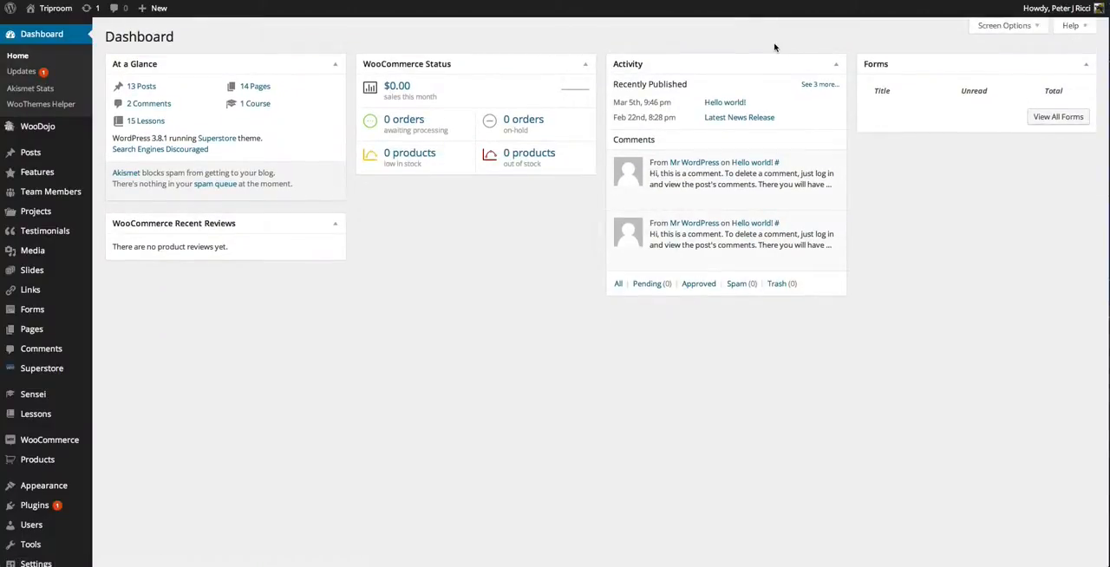
{"action": "left_click", "coordinate": [1072, 24]}
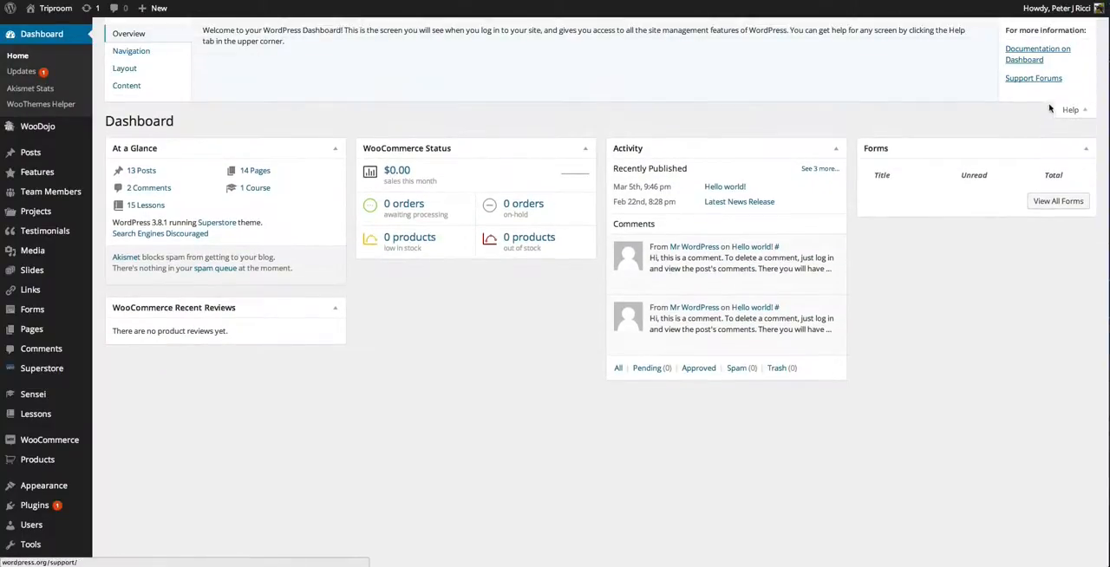